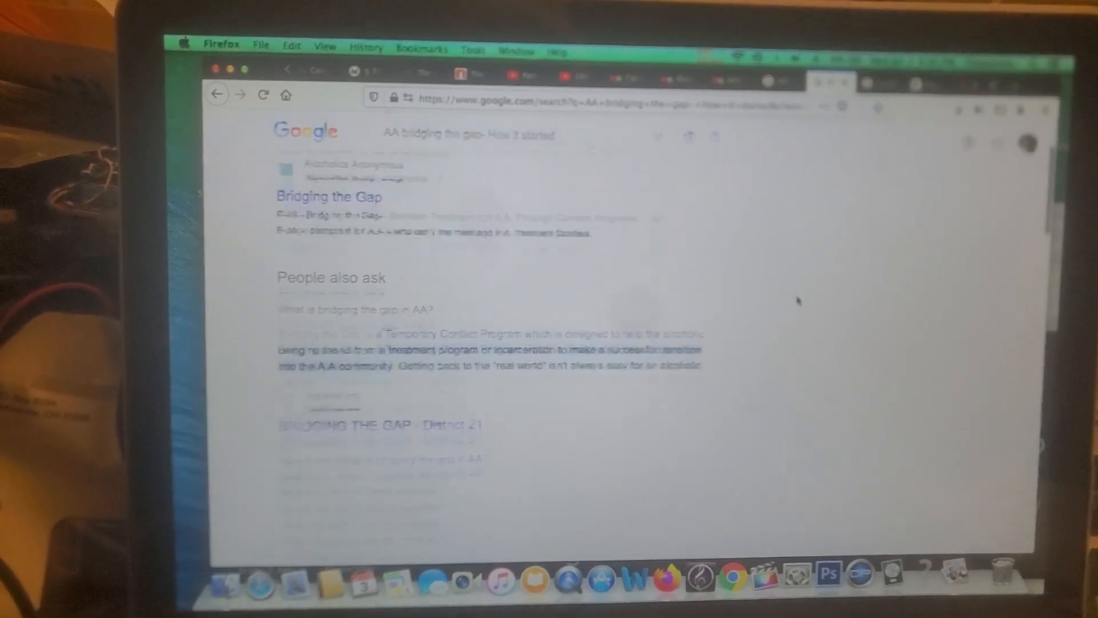
pyautogui.scroll(-3)
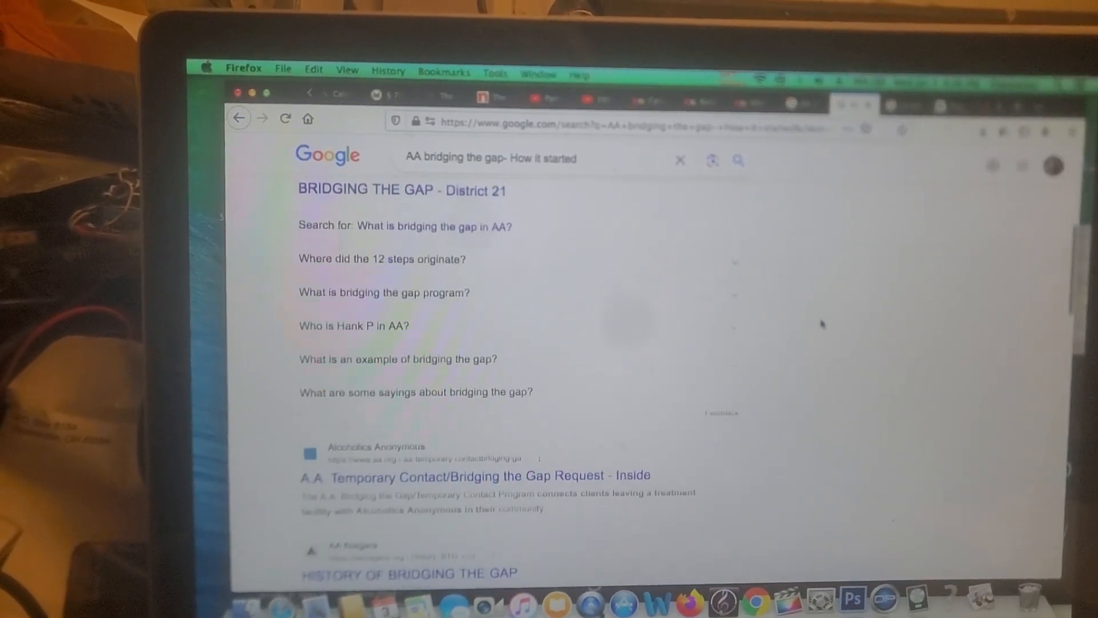
pyautogui.scroll(-3)
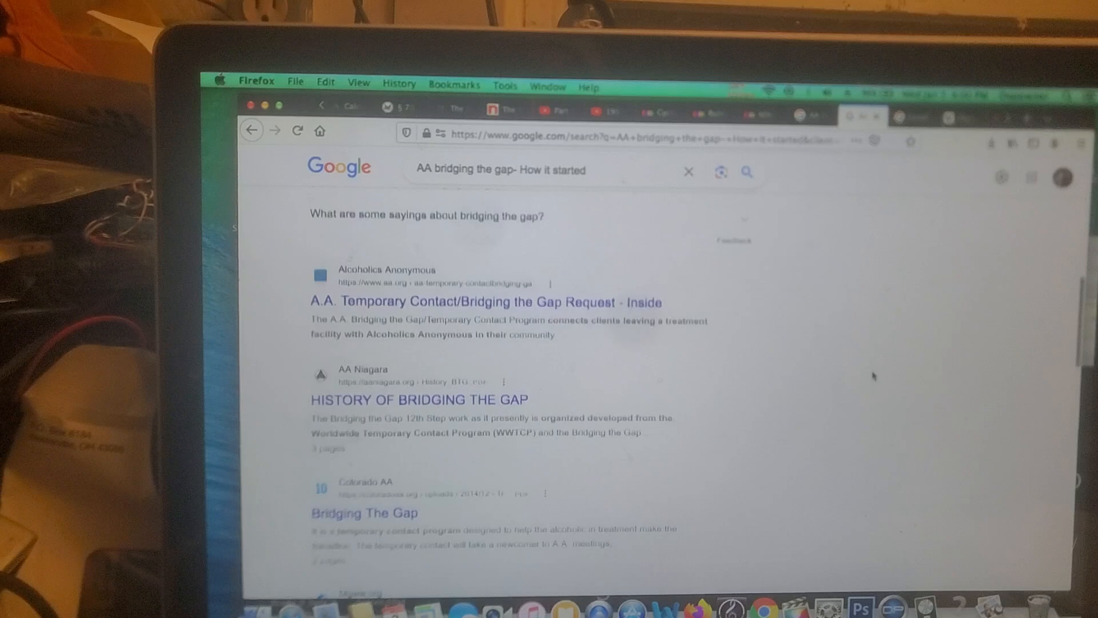
pyautogui.scroll(-3)
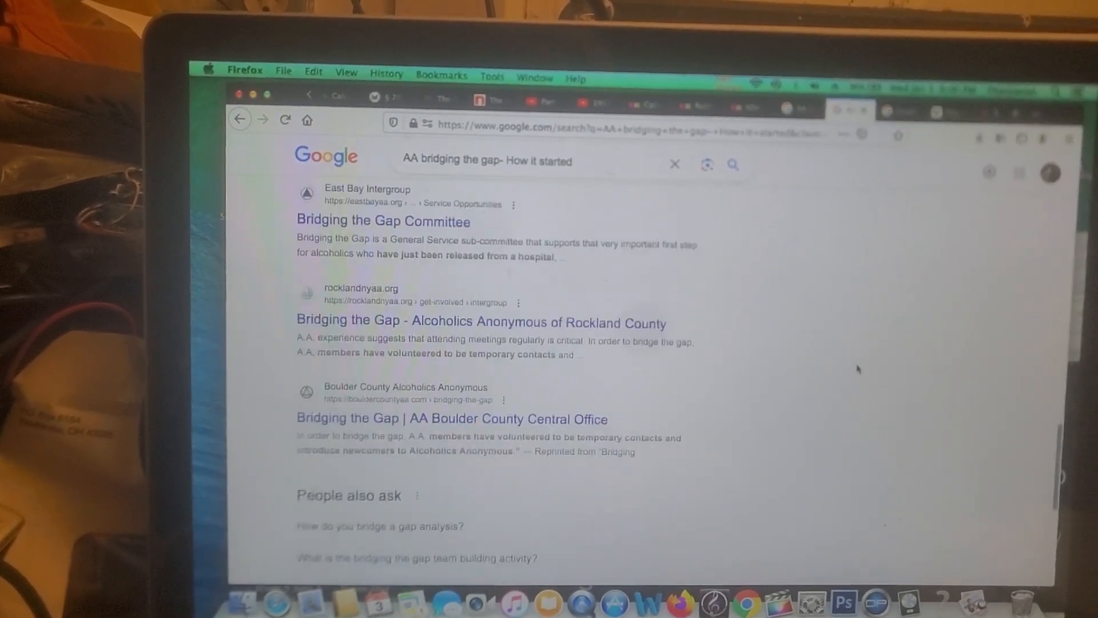
pyautogui.scroll(-3)
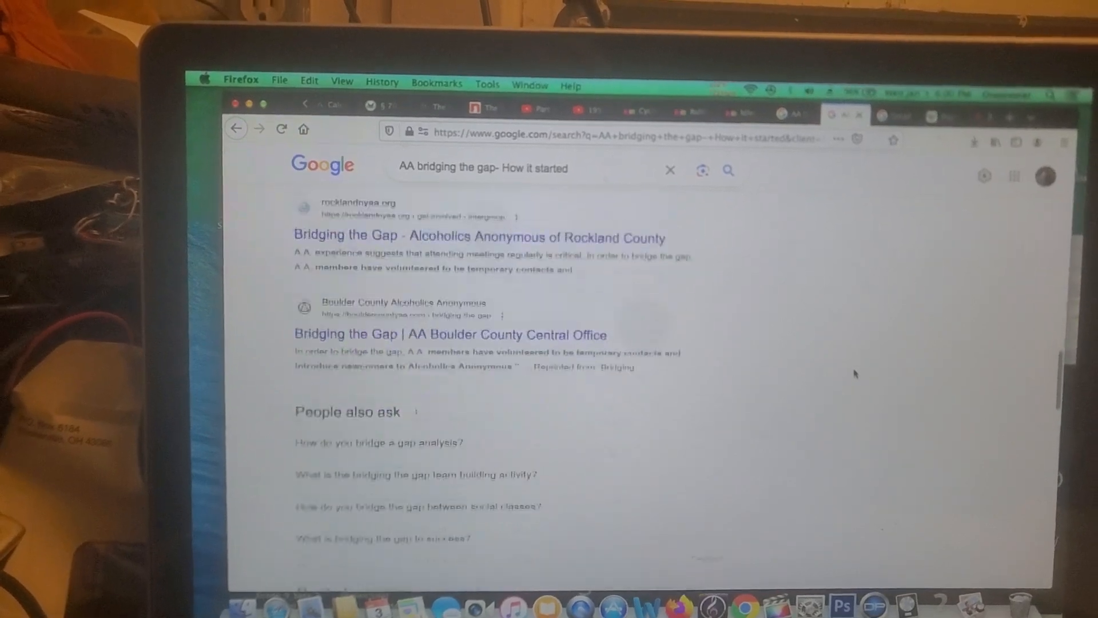